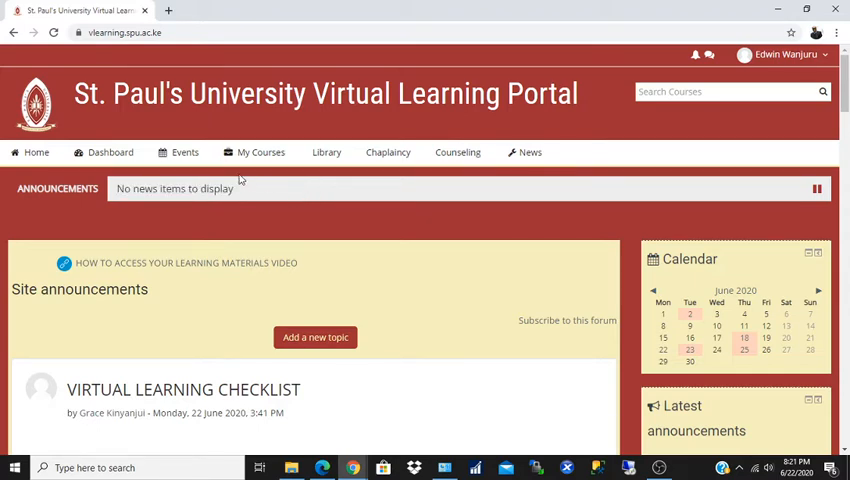
Step: Open BCS 2104 from My Courses, turn editing on and scroll to the topic's add-activity link
{"action": "left_click", "coordinate": [260, 152]}
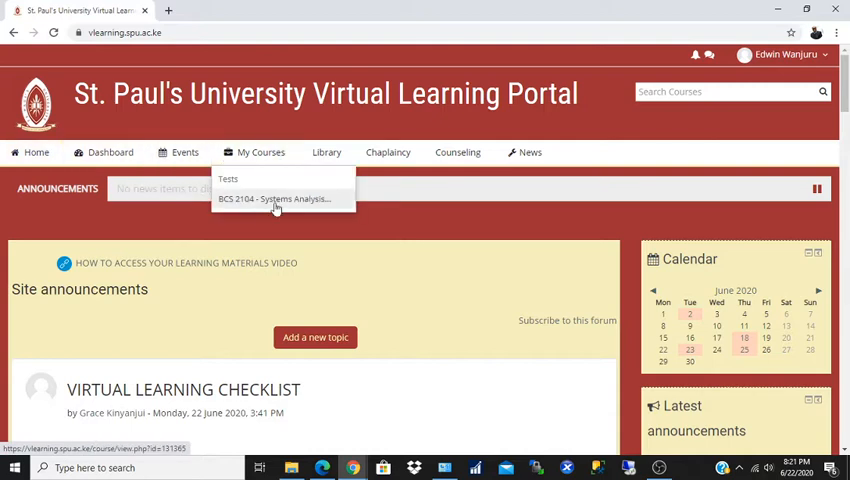
{"action": "left_click", "coordinate": [274, 198]}
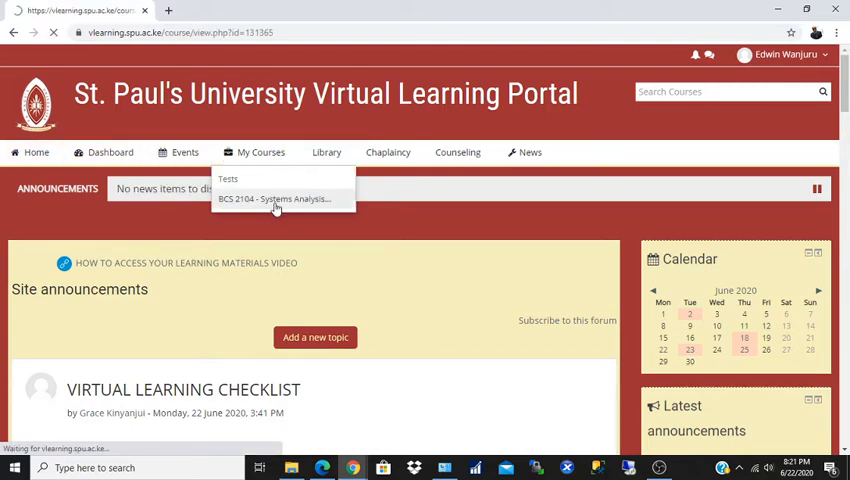
{"action": "left_click", "coordinate": [276, 198]}
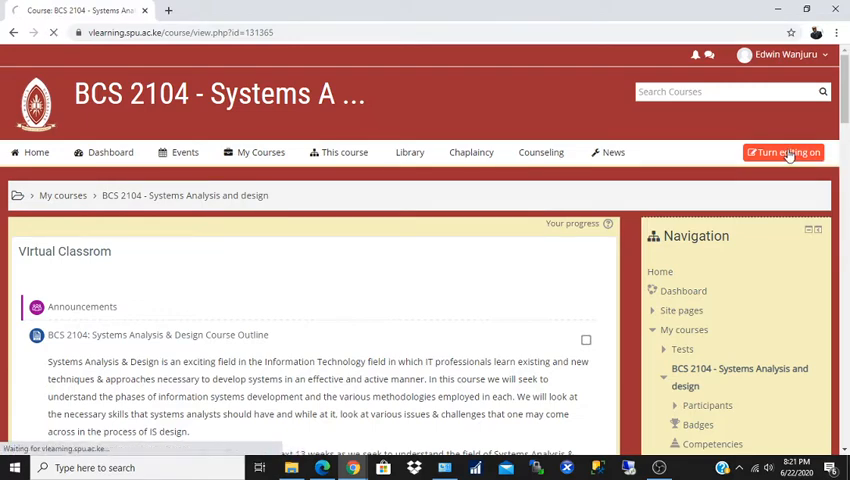
{"action": "left_click", "coordinate": [784, 152]}
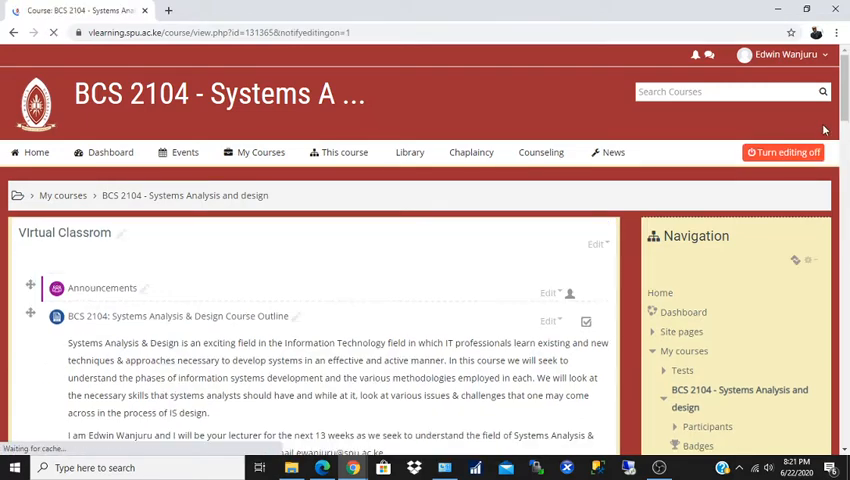
{"action": "scroll", "scroll_direction": "down", "scroll_amount": 3}
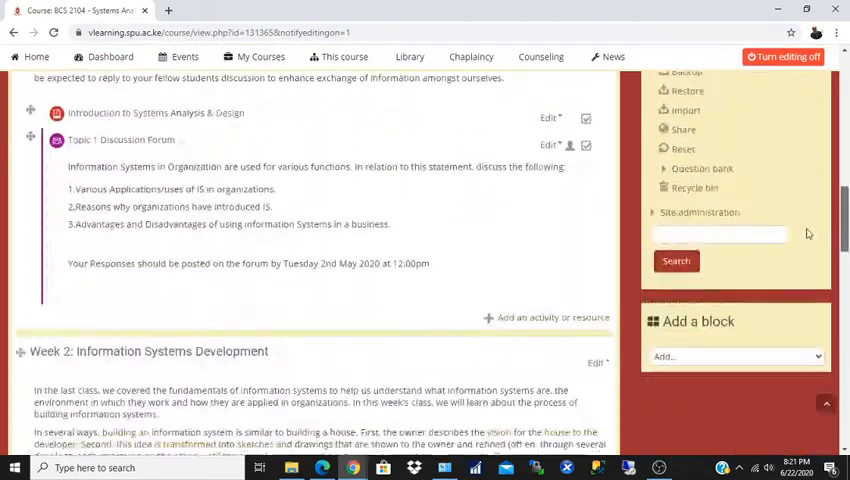
{"action": "scroll", "scroll_direction": "down", "scroll_amount": 3}
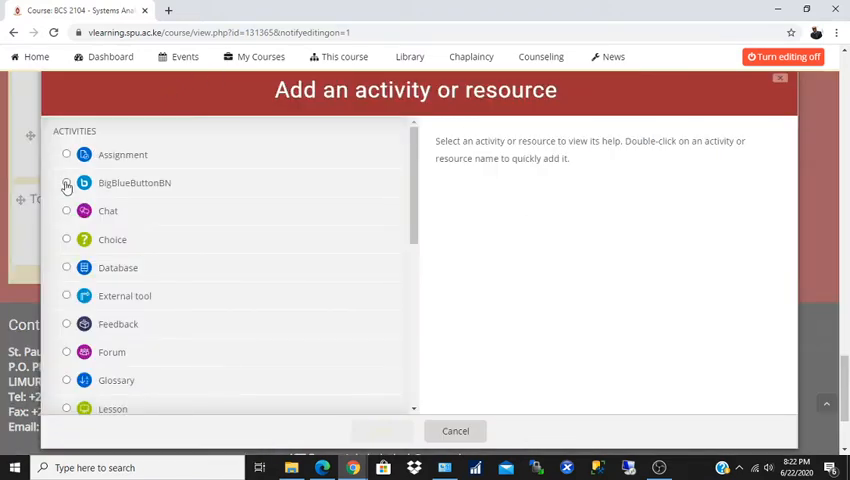
Step: Choose BigBlueButtonBN in the activity chooser and add it to Topic 4
{"action": "left_click", "coordinate": [68, 184]}
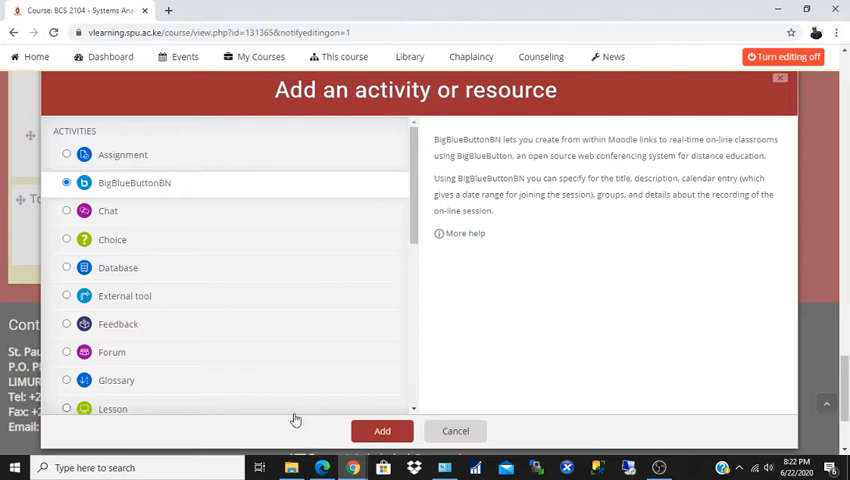
{"action": "left_click", "coordinate": [380, 432]}
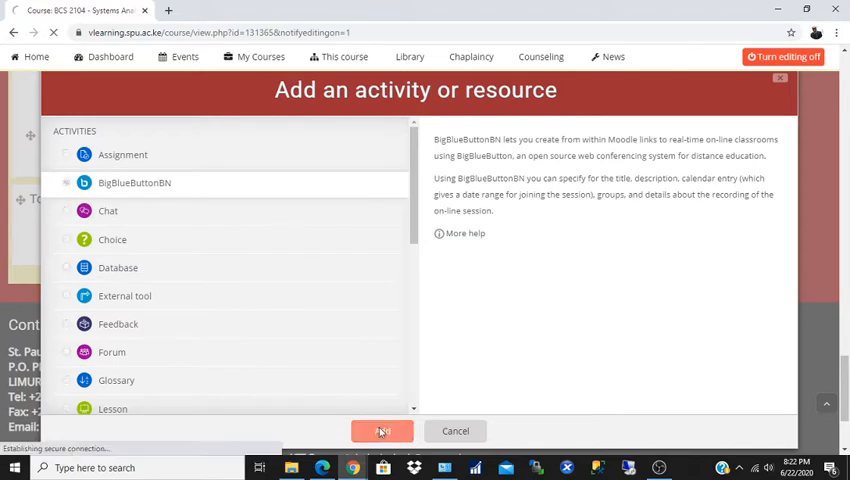
{"action": "left_click", "coordinate": [382, 432]}
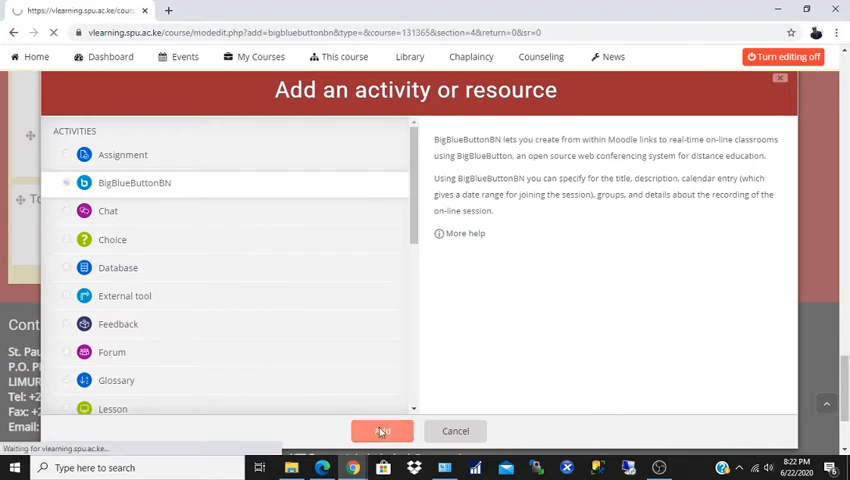
{"action": "left_click", "coordinate": [380, 430]}
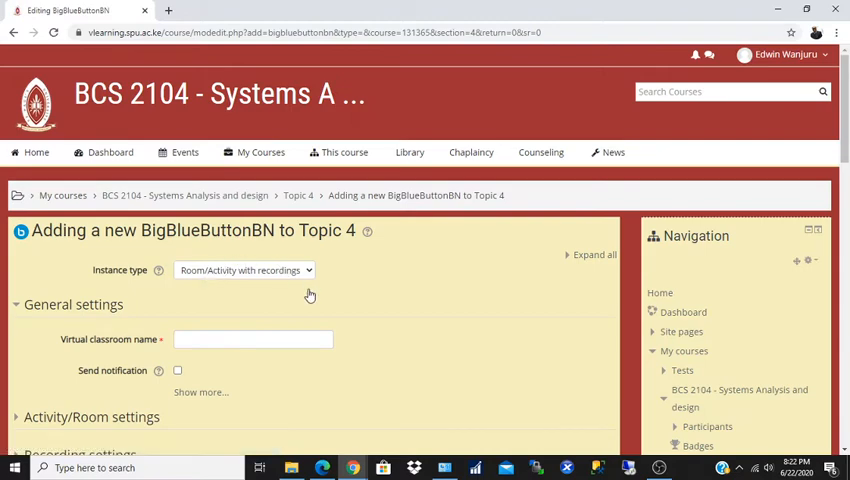
Step: Name the virtual classroom 'Virtual Class 4th Week'
{"action": "scroll", "scroll_direction": "down", "scroll_amount": 3}
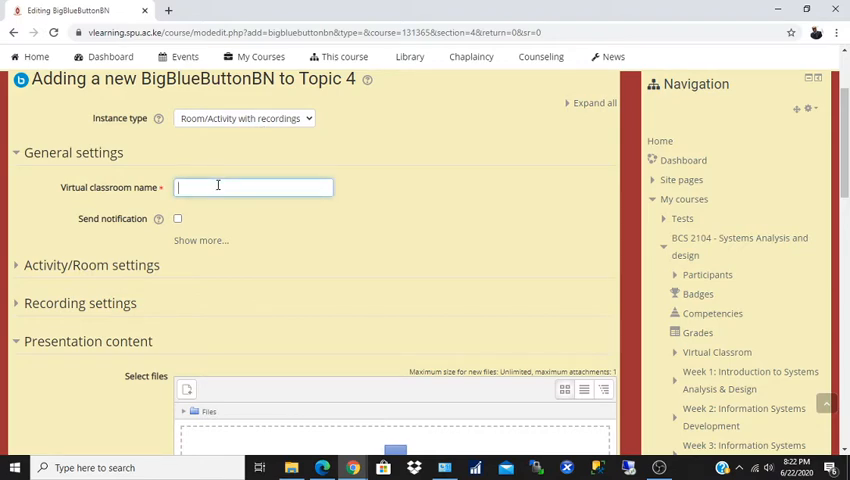
{"action": "type", "text": "Virtual"}
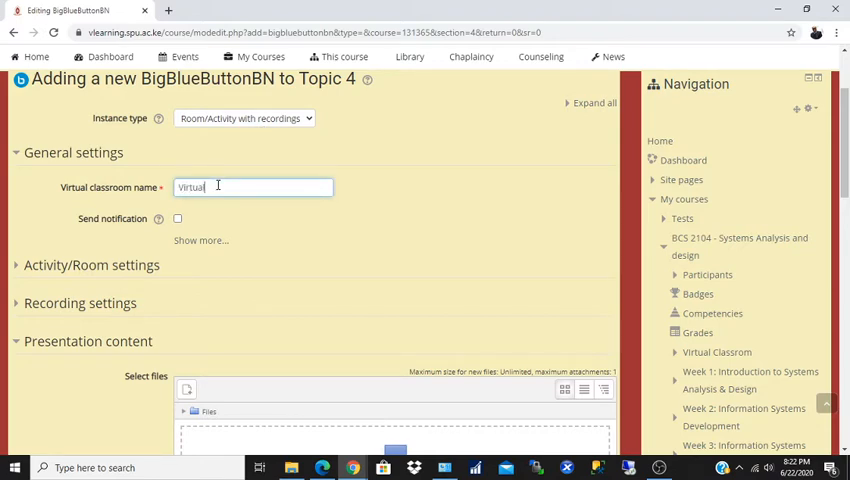
{"action": "type", "text": "Class"}
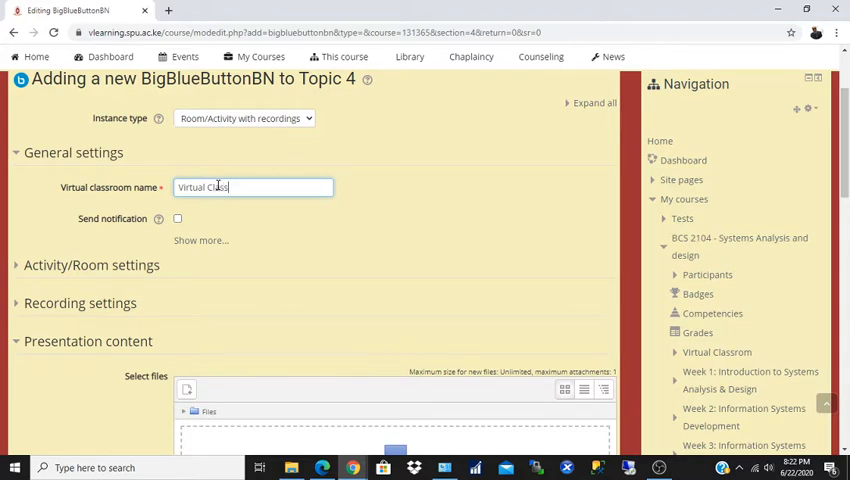
{"action": "type", "text": "3r"}
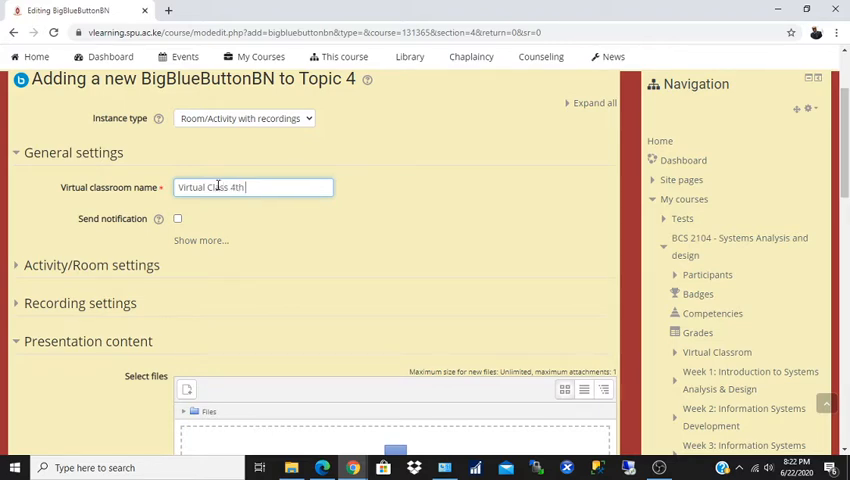
{"action": "type", "text": "Week"}
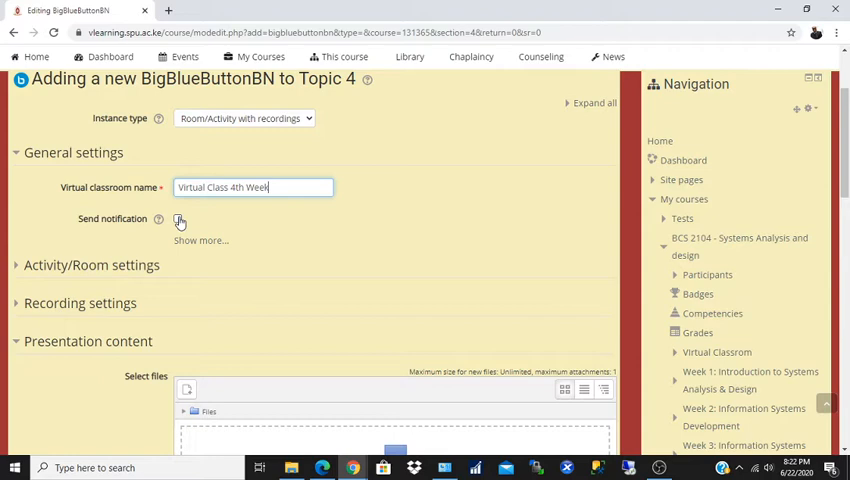
Step: Allow the session to be recorded and reveal the empty presentation content area
{"action": "scroll", "scroll_direction": "down", "scroll_amount": 3}
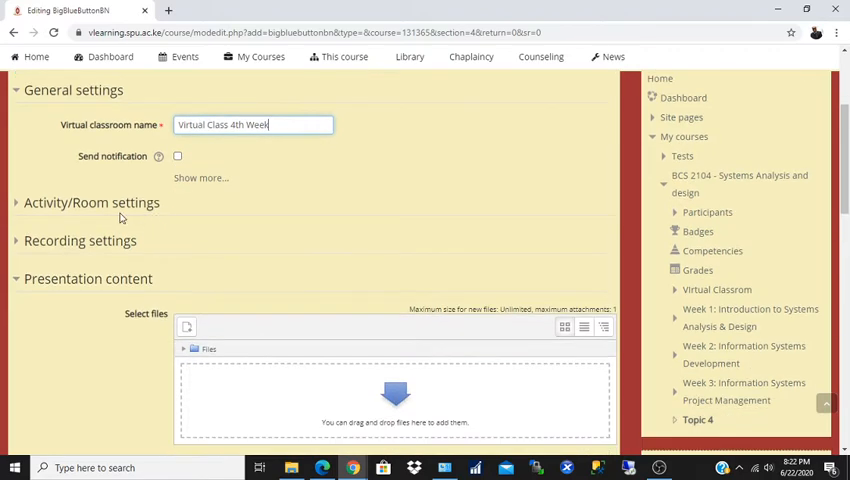
{"action": "left_click", "coordinate": [92, 202]}
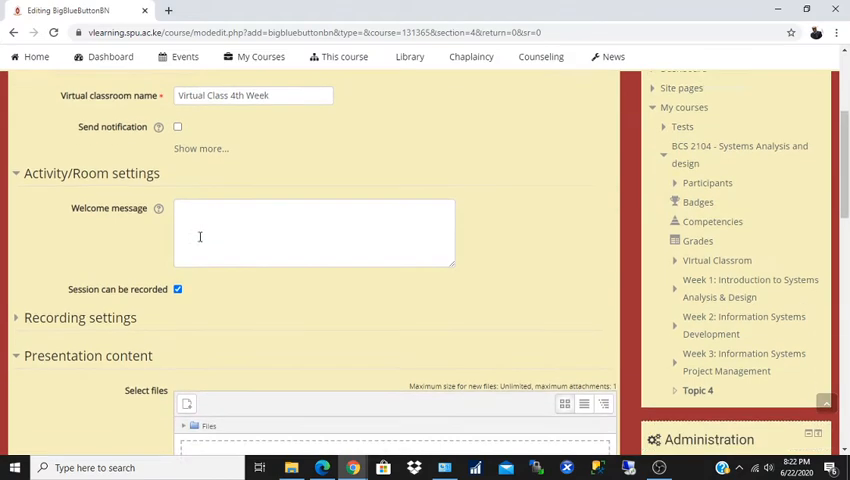
{"action": "scroll", "scroll_direction": "down", "scroll_amount": 3}
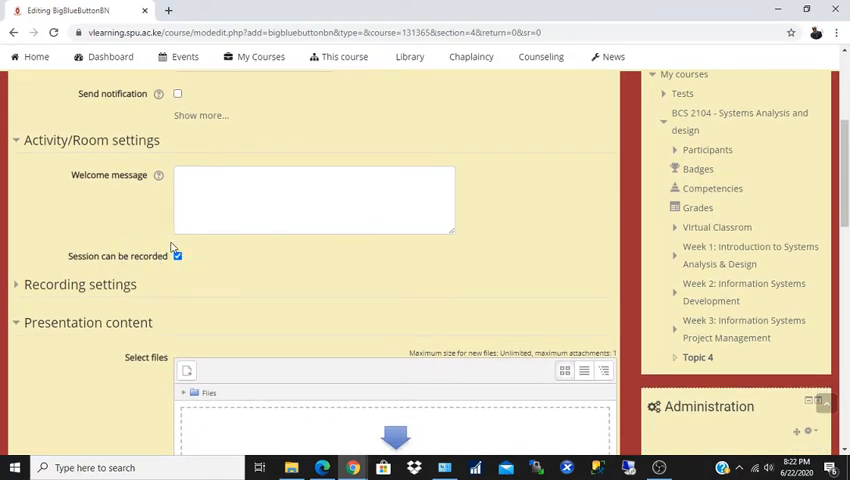
{"action": "left_click", "coordinate": [176, 256]}
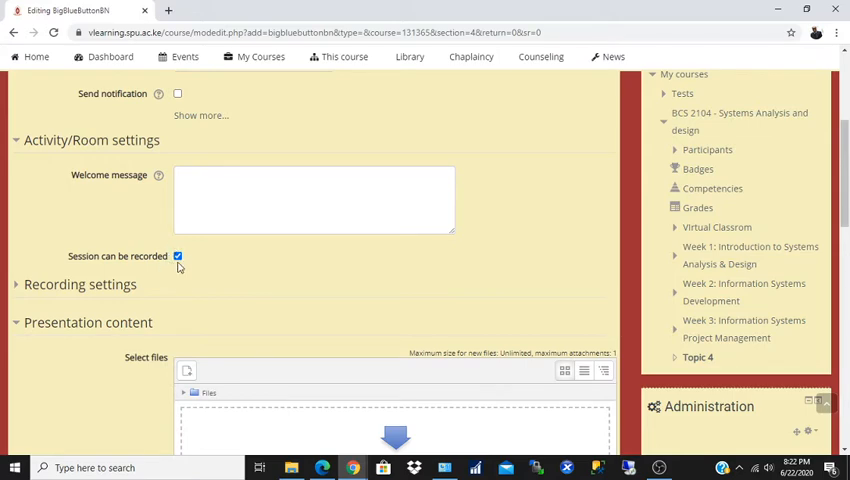
{"action": "scroll", "scroll_direction": "down", "scroll_amount": 3}
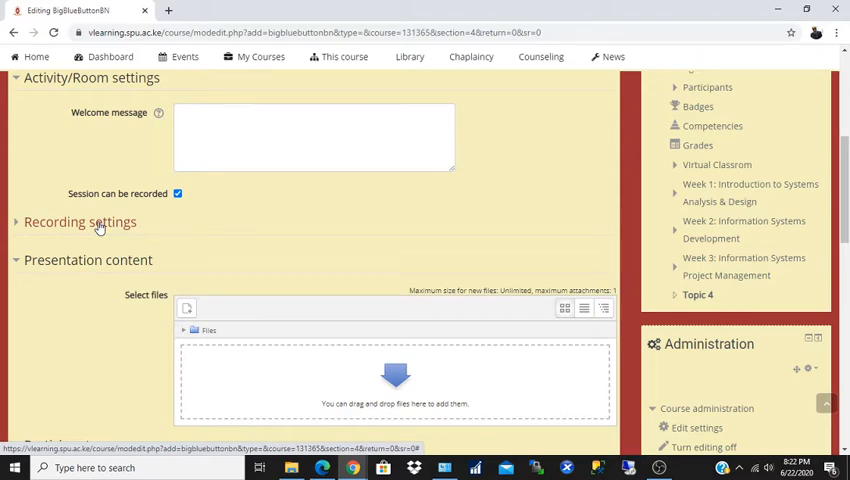
{"action": "scroll", "scroll_direction": "down", "scroll_amount": 3}
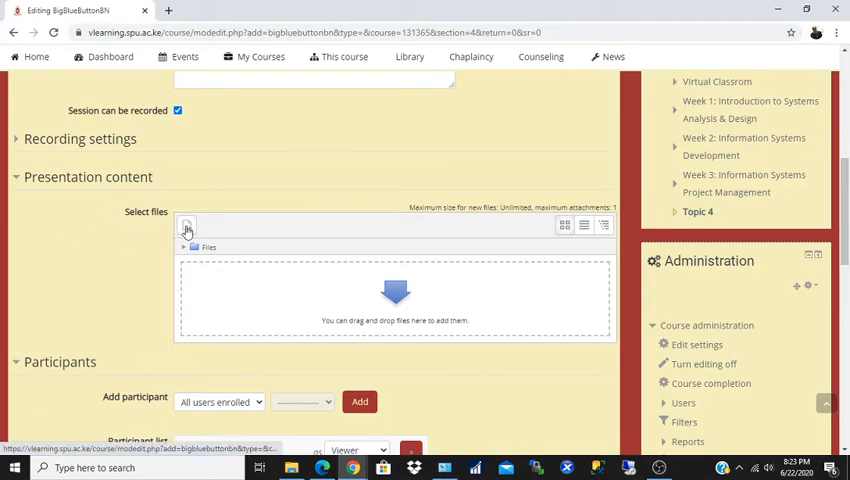
Step: Upload the BCS 2104 feasibility study pptx from F:\LECTURES\NOTES\BCS 2104 as presentation content
{"action": "left_click", "coordinate": [186, 224]}
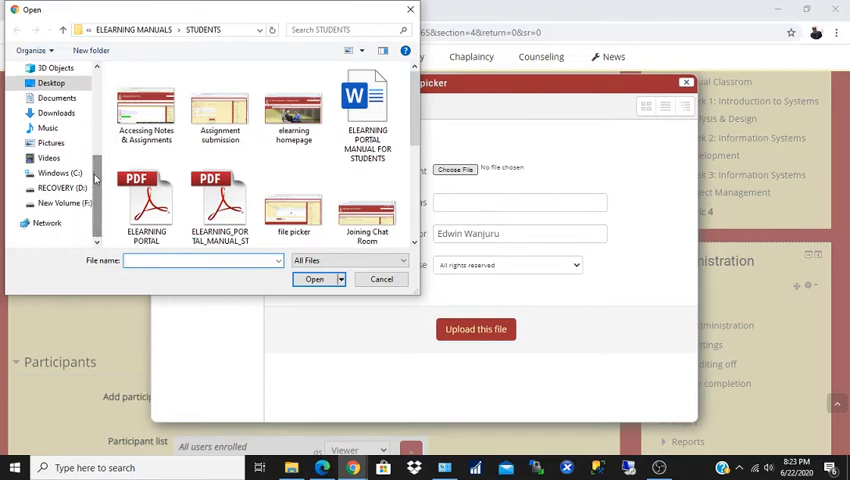
{"action": "left_click", "coordinate": [64, 204]}
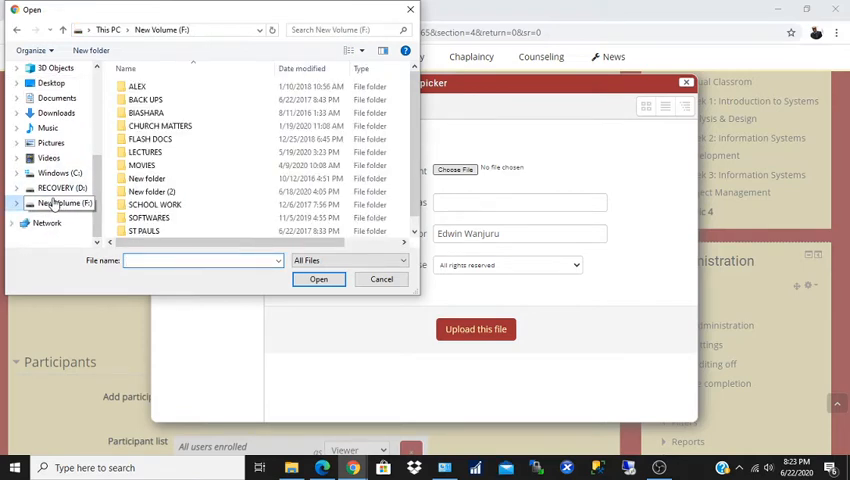
{"action": "left_click", "coordinate": [144, 152]}
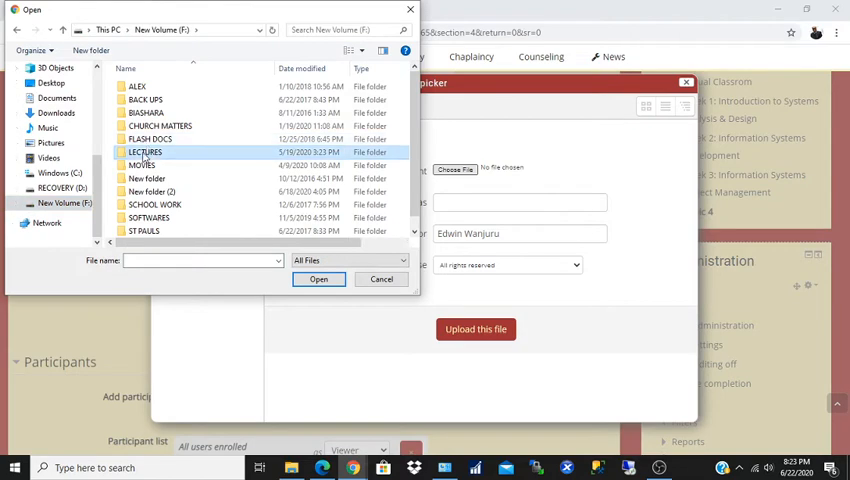
{"action": "double_click", "coordinate": [144, 152]}
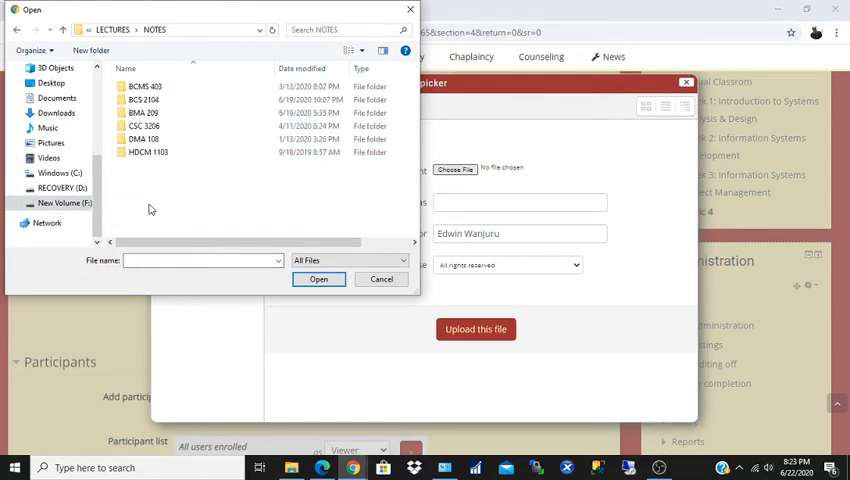
{"action": "double_click", "coordinate": [150, 100]}
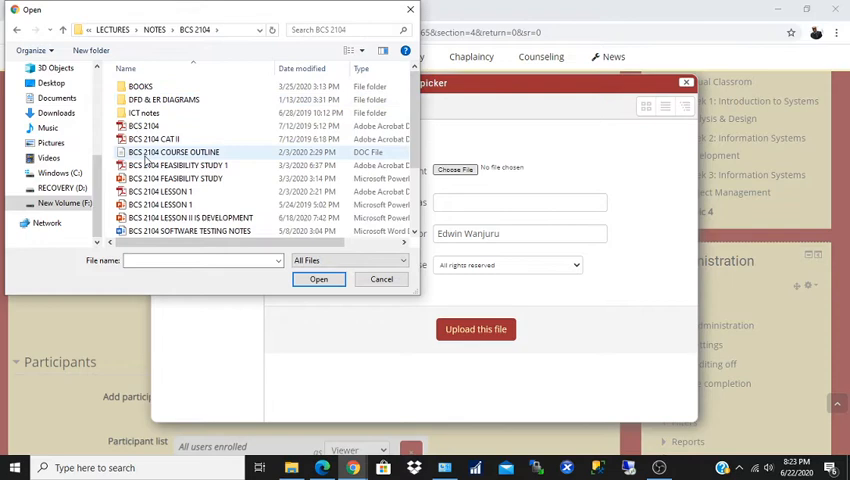
{"action": "mouse_move", "coordinate": [176, 178]}
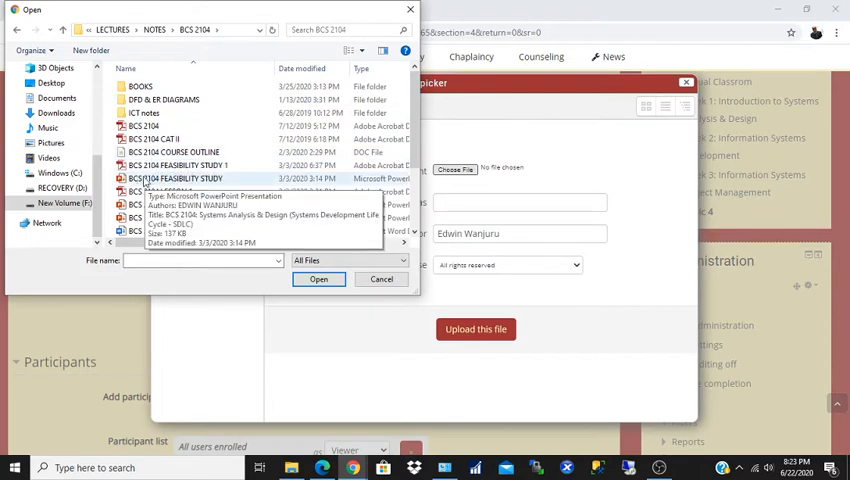
{"action": "left_click", "coordinate": [318, 280]}
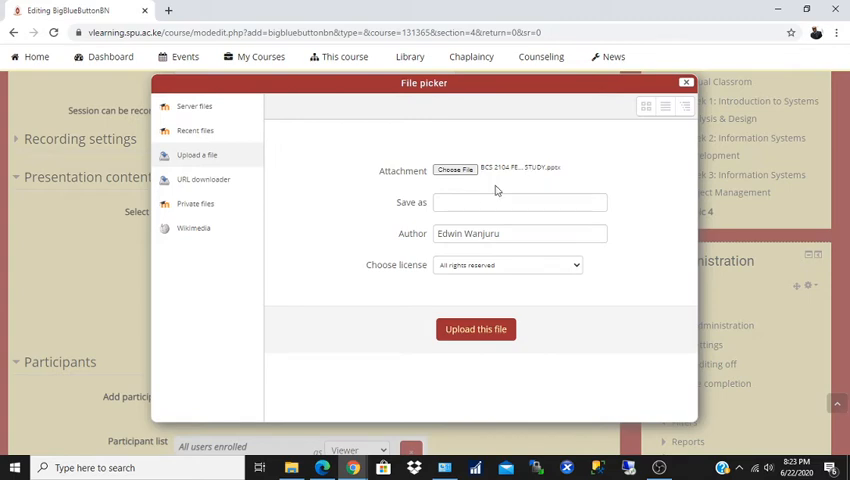
{"action": "left_click", "coordinate": [476, 328]}
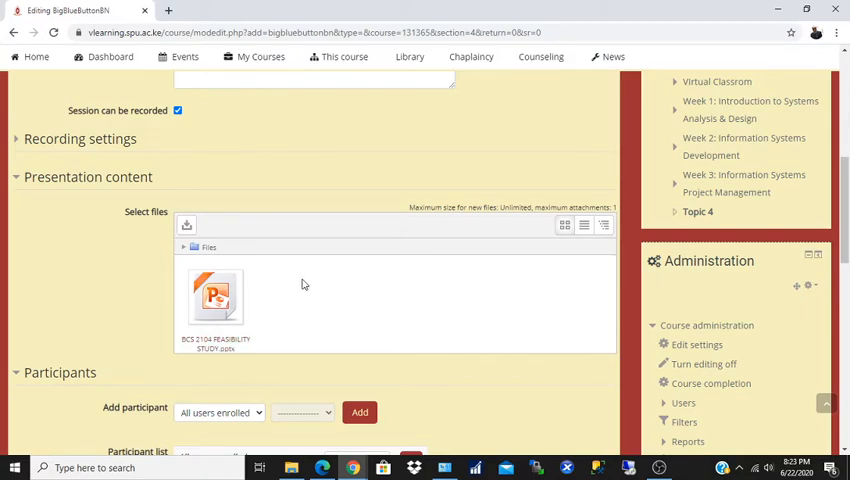
{"action": "scroll", "scroll_direction": "down", "scroll_amount": 3}
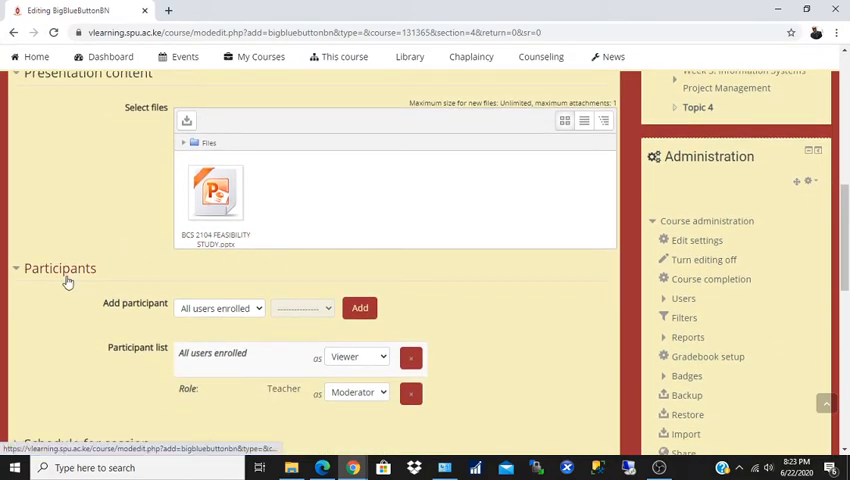
{"action": "scroll", "scroll_direction": "down", "scroll_amount": 3}
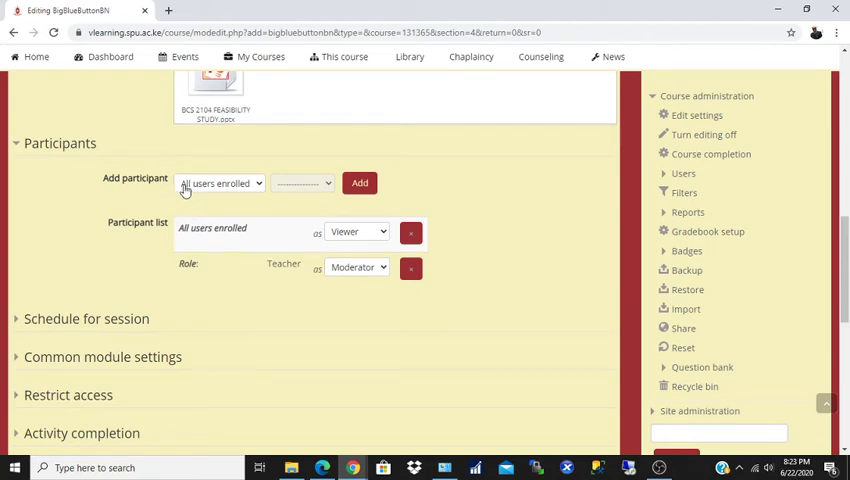
{"action": "mouse_move", "coordinate": [140, 232]}
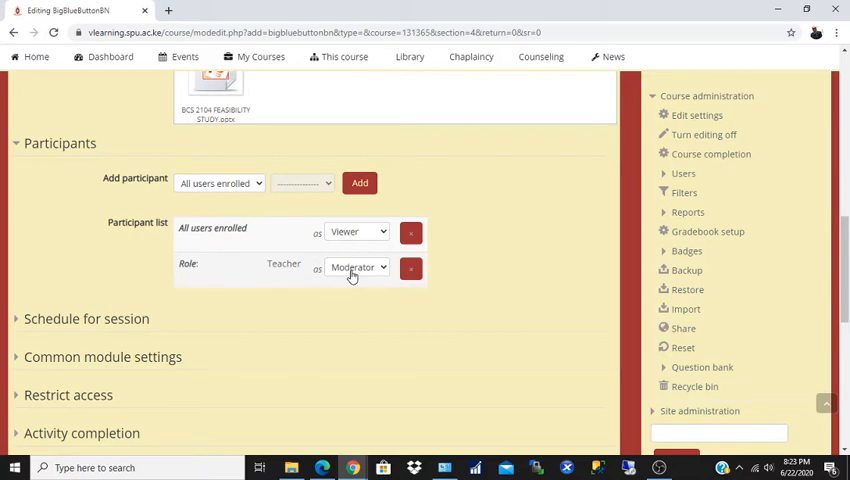
{"action": "scroll", "scroll_direction": "down", "scroll_amount": 3}
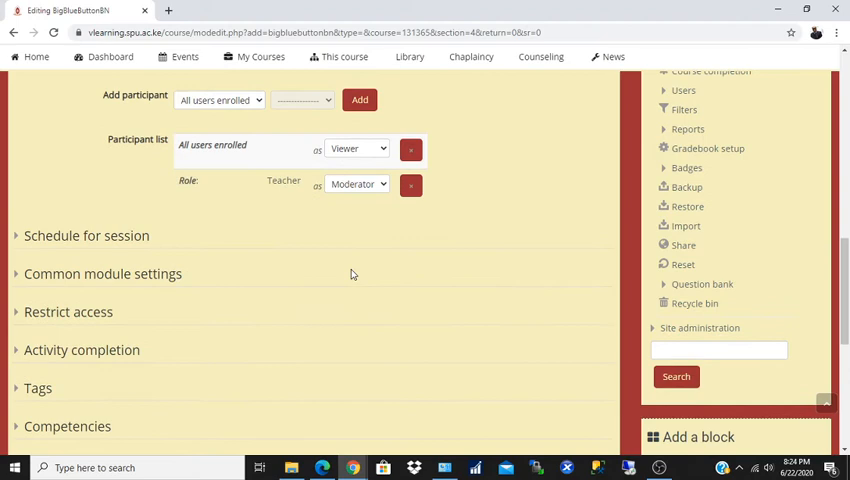
{"action": "scroll", "scroll_direction": "down", "scroll_amount": 3}
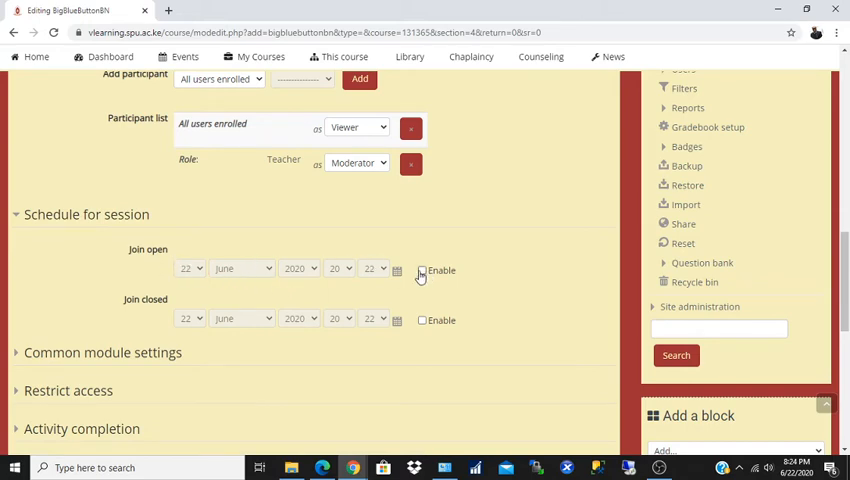
Step: Enable join open and join closed on 25 June 2020, opening at 18:00
{"action": "left_click", "coordinate": [188, 268]}
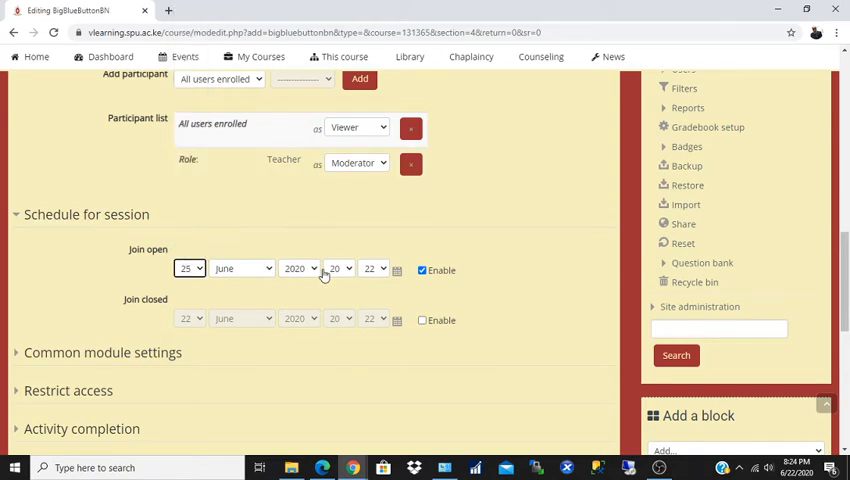
{"action": "left_click", "coordinate": [336, 268]}
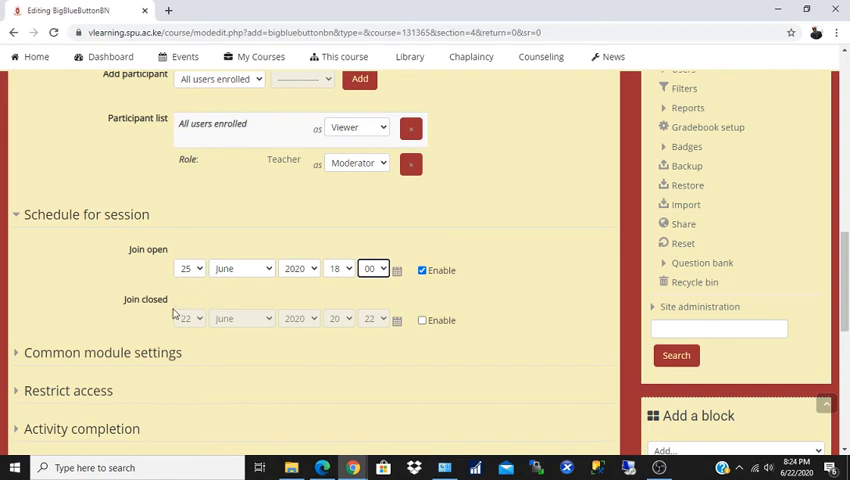
{"action": "mouse_move", "coordinate": [166, 324]}
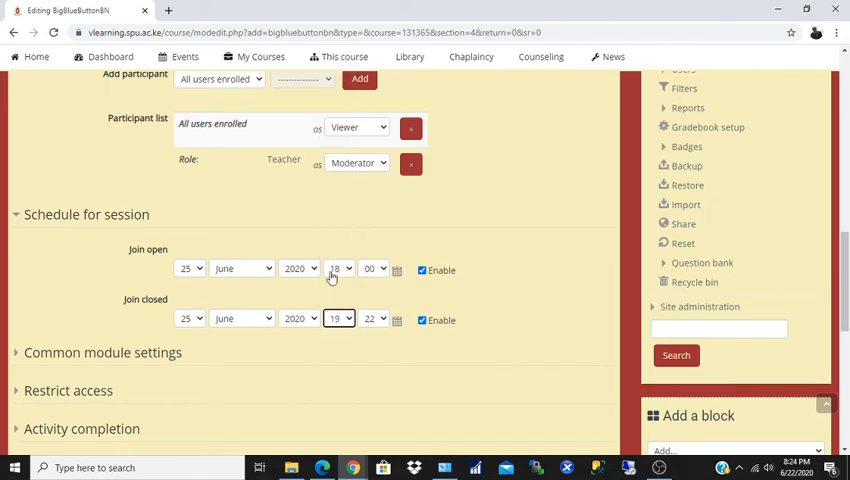
{"action": "left_click", "coordinate": [338, 268]}
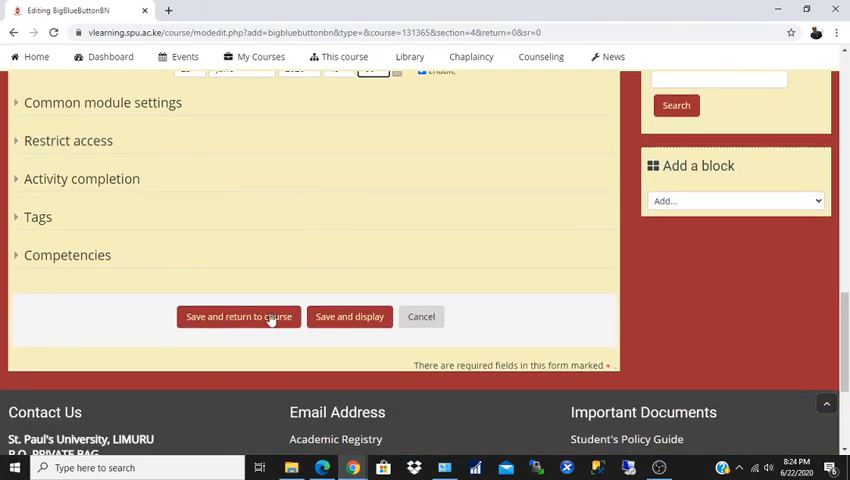
Step: Save and return to course so 'Virtual Class 4th Week' is listed in Topic 4
{"action": "left_click", "coordinate": [238, 316]}
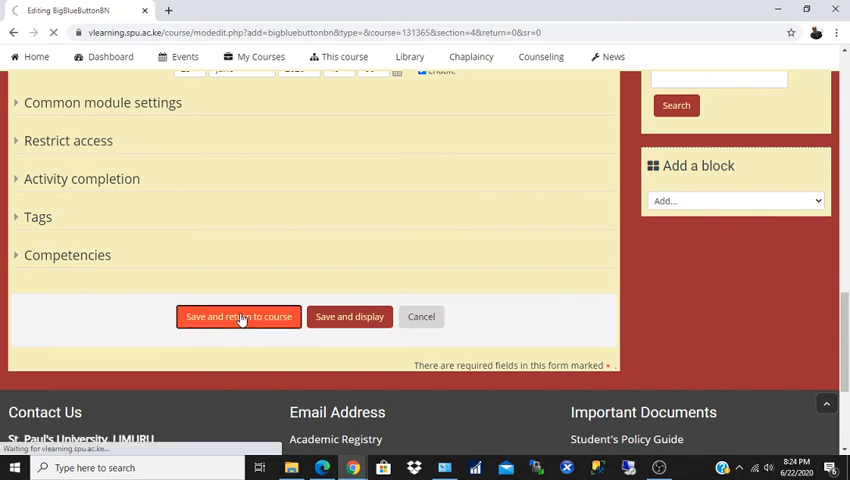
{"action": "left_click", "coordinate": [238, 316]}
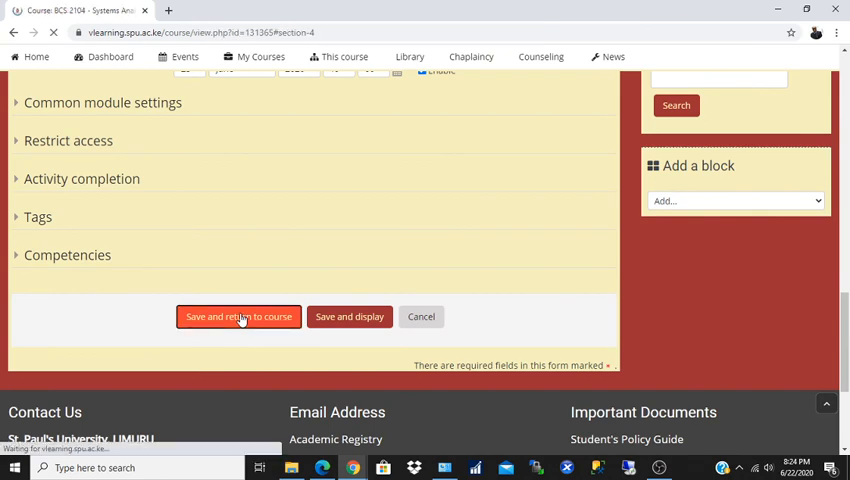
{"action": "left_click", "coordinate": [238, 316]}
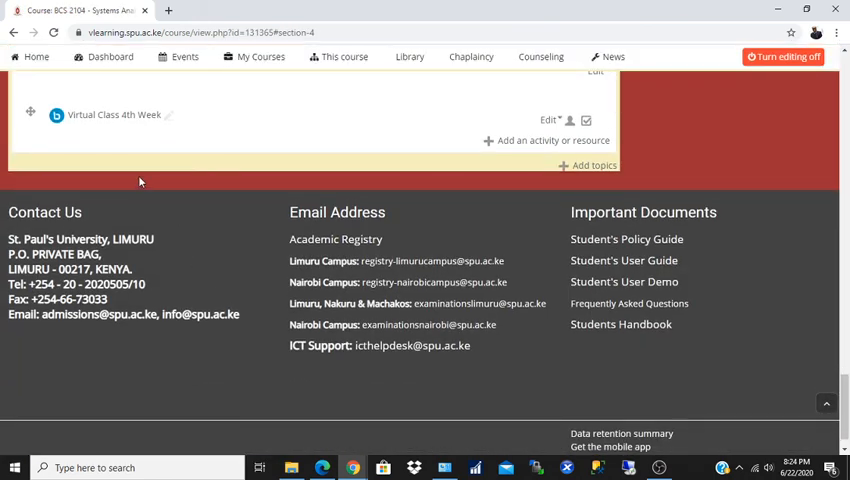